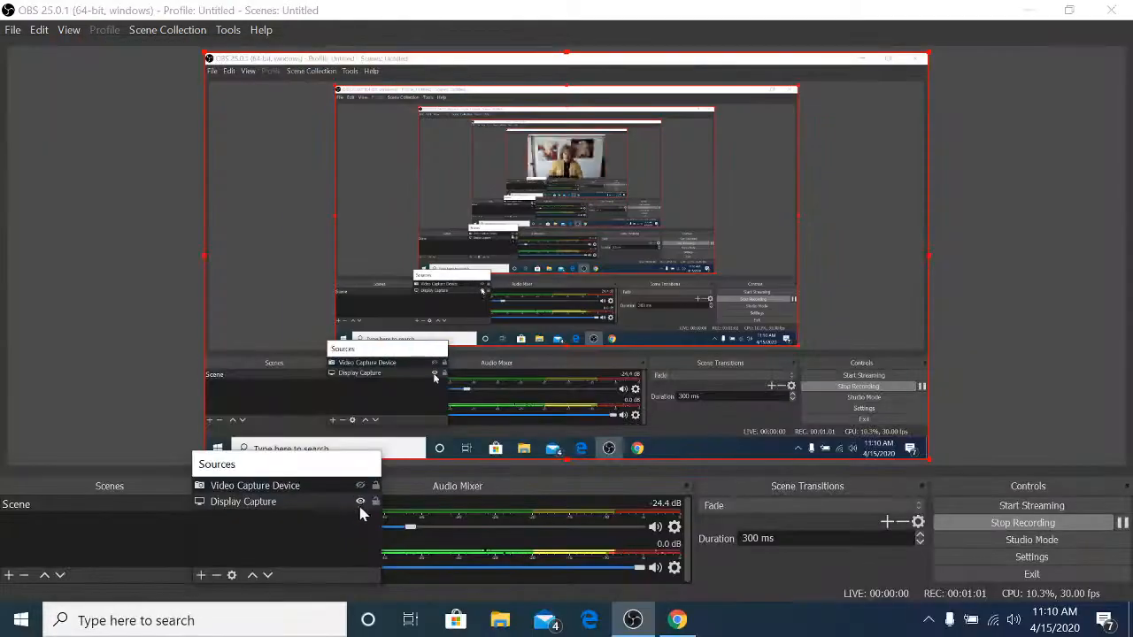
- Minimize OBS Studio to bring back the IXL 5th grade science skills page
left_click(675, 619)
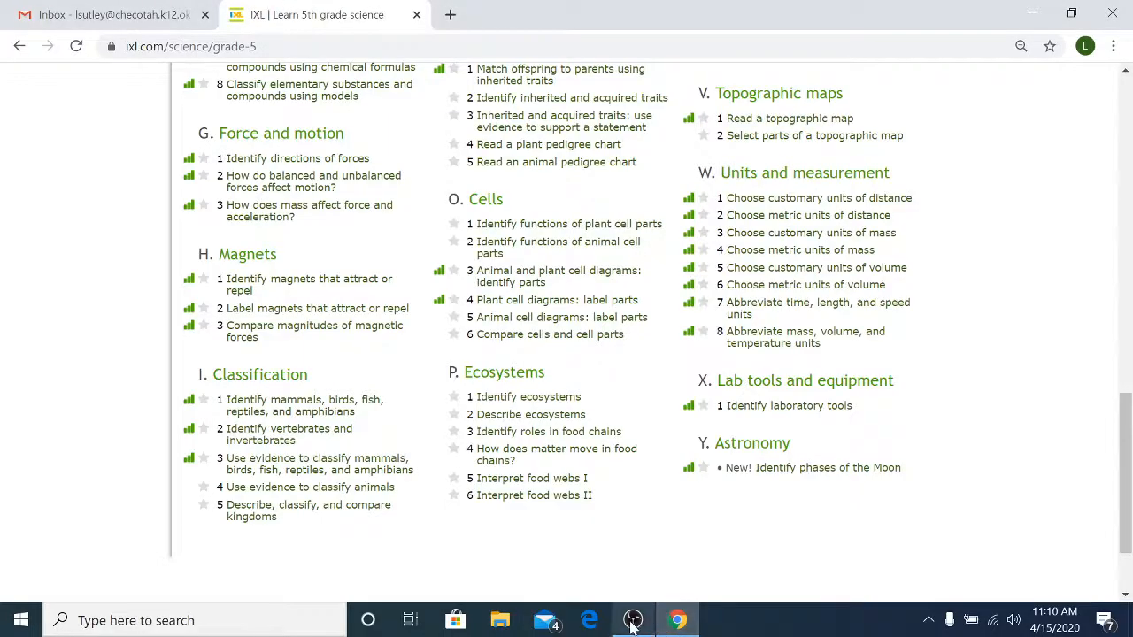
mouse_move(788, 405)
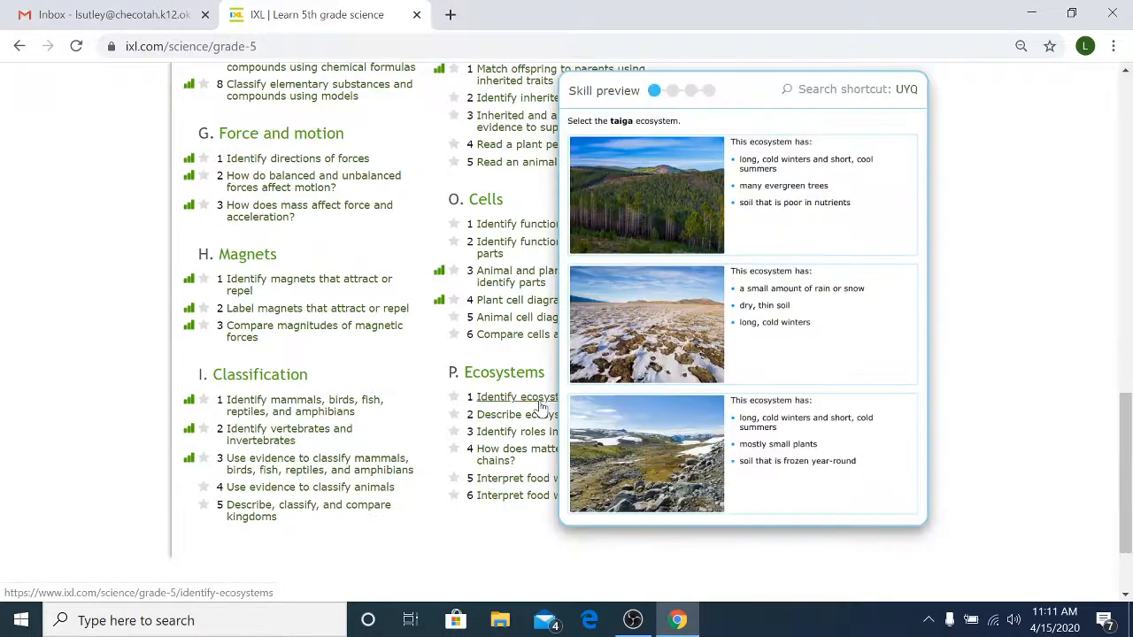
- Open the P.1 Identify ecosystems skill from the science list
left_click(517, 397)
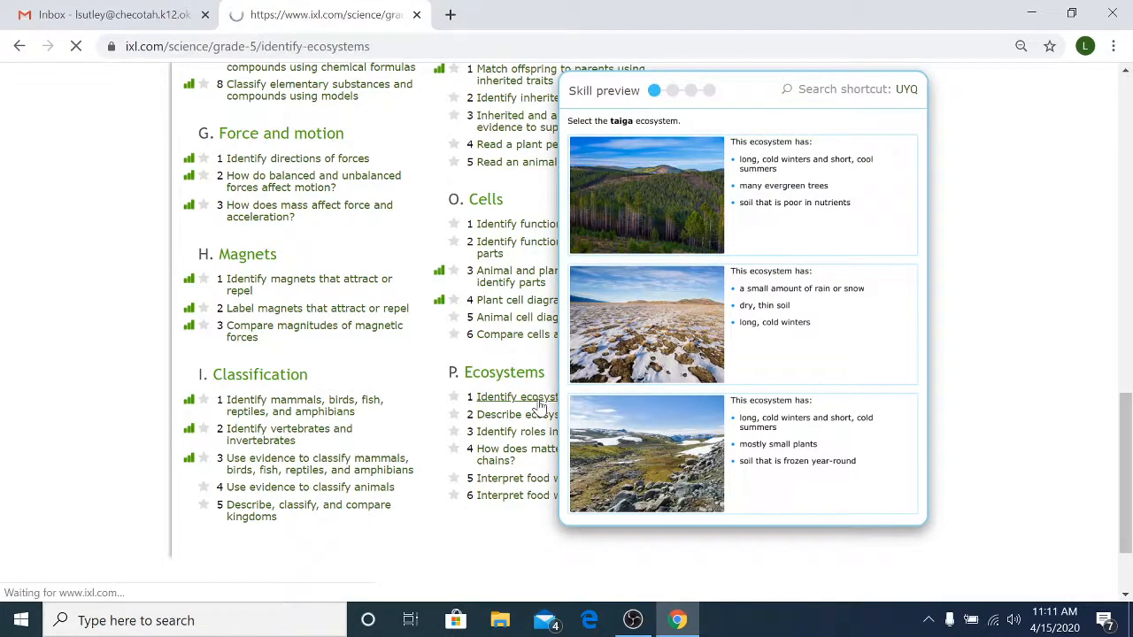
left_click(516, 396)
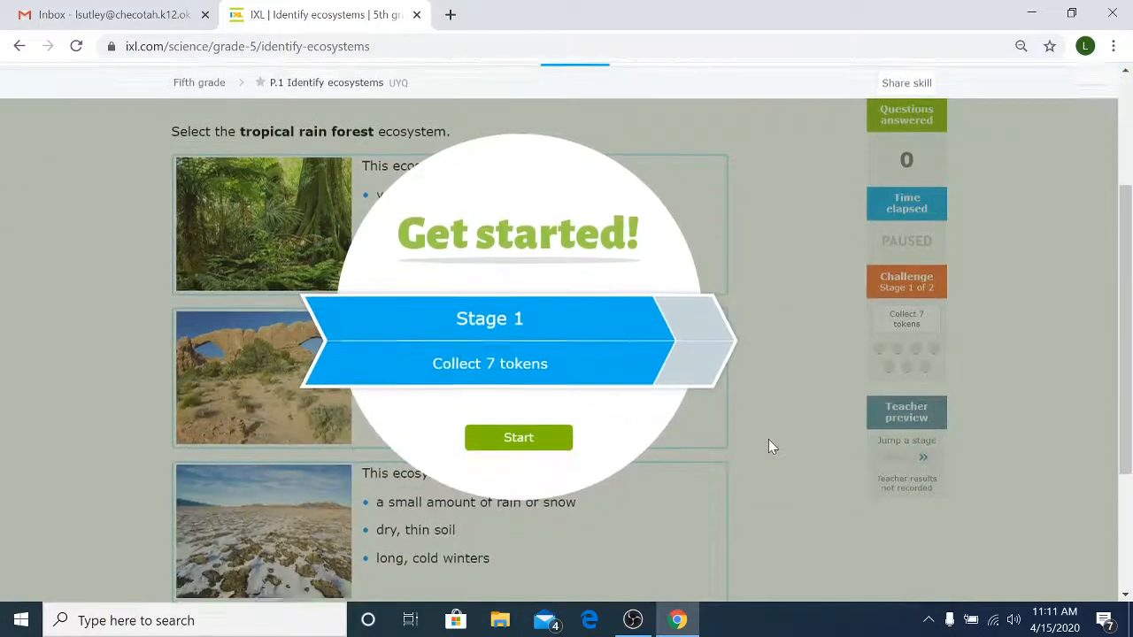
- Start the practice and scroll to view all three ecosystem answer choices
left_click(518, 438)
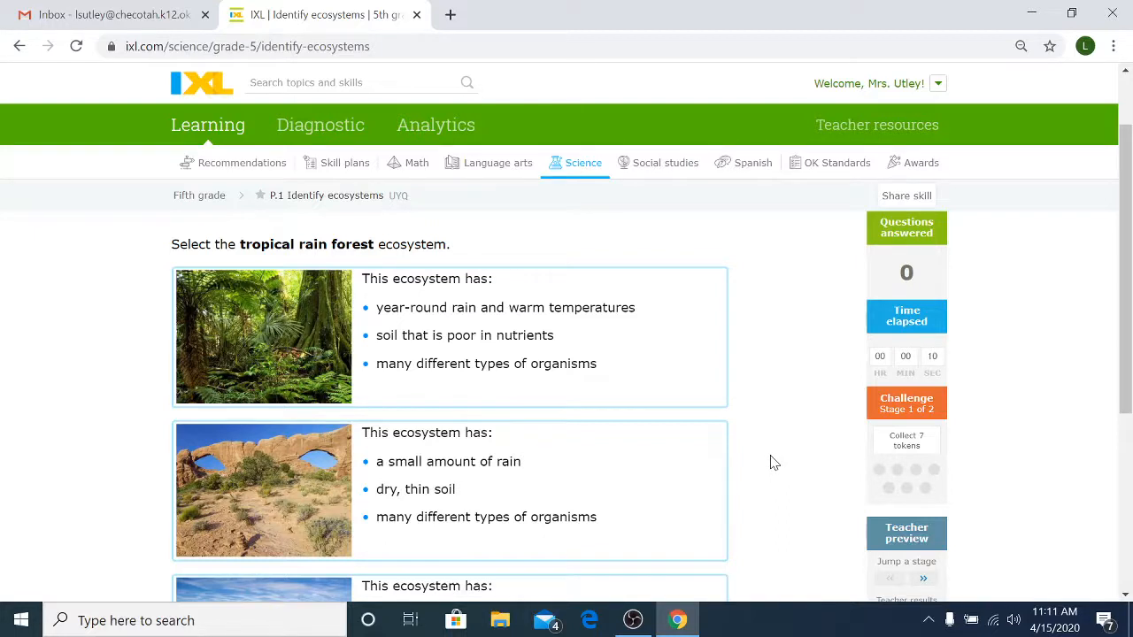
scroll("down", 3)
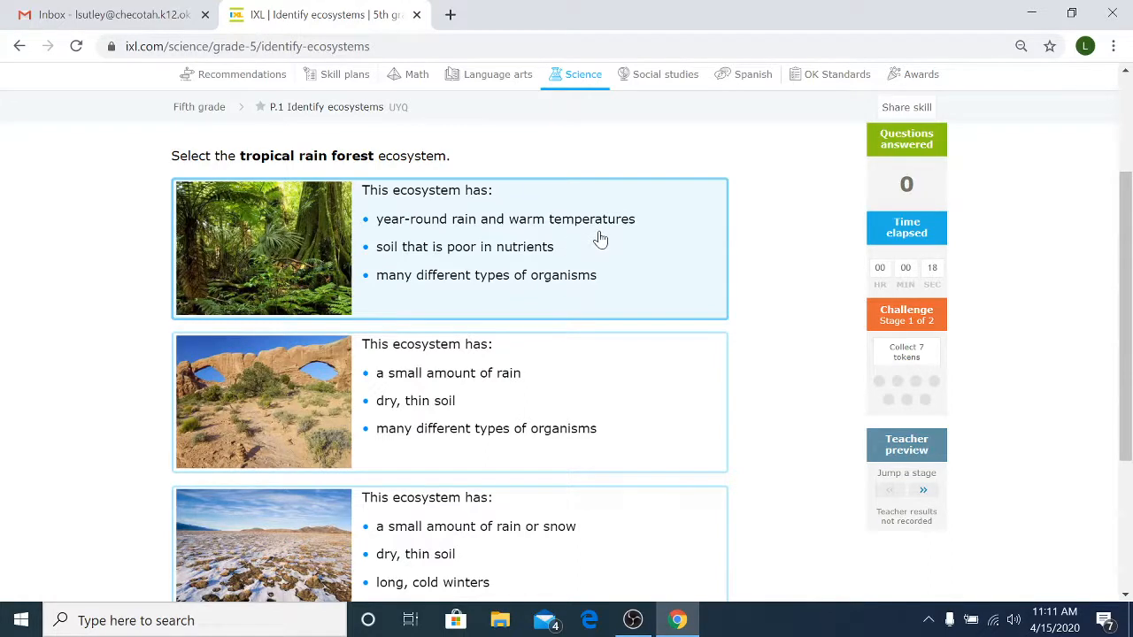
mouse_move(649, 248)
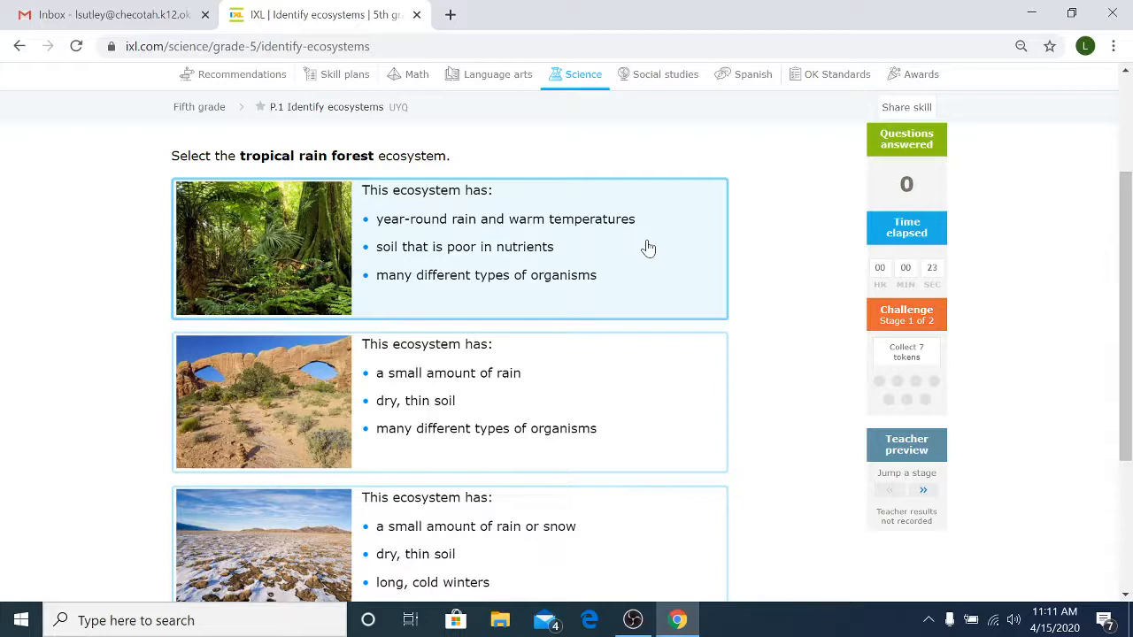
mouse_move(616, 393)
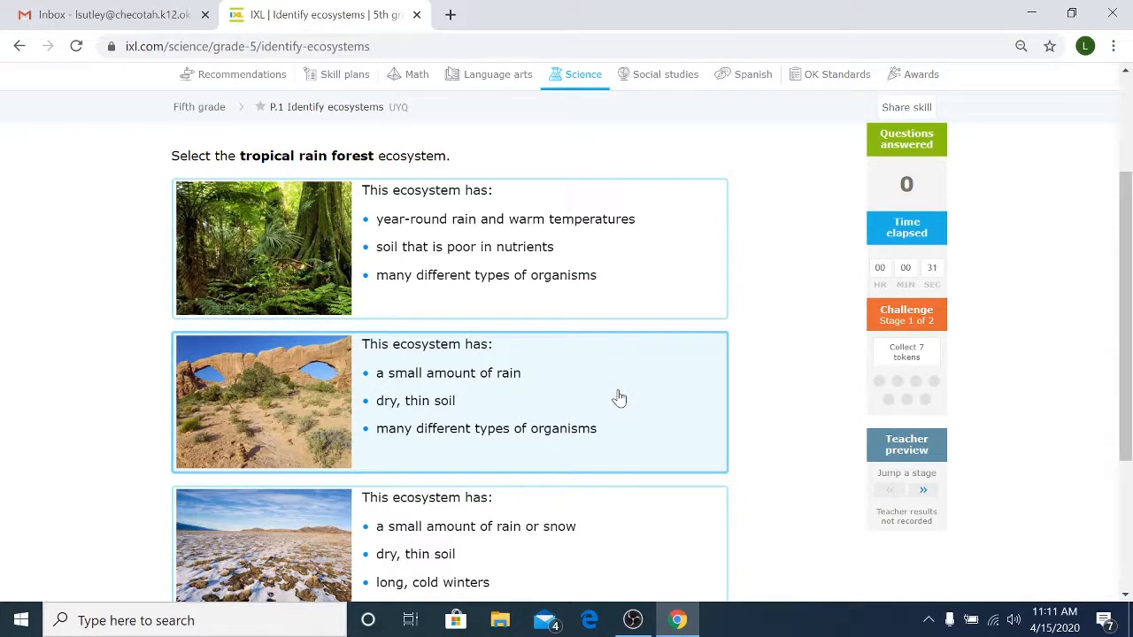
scroll("down", 3)
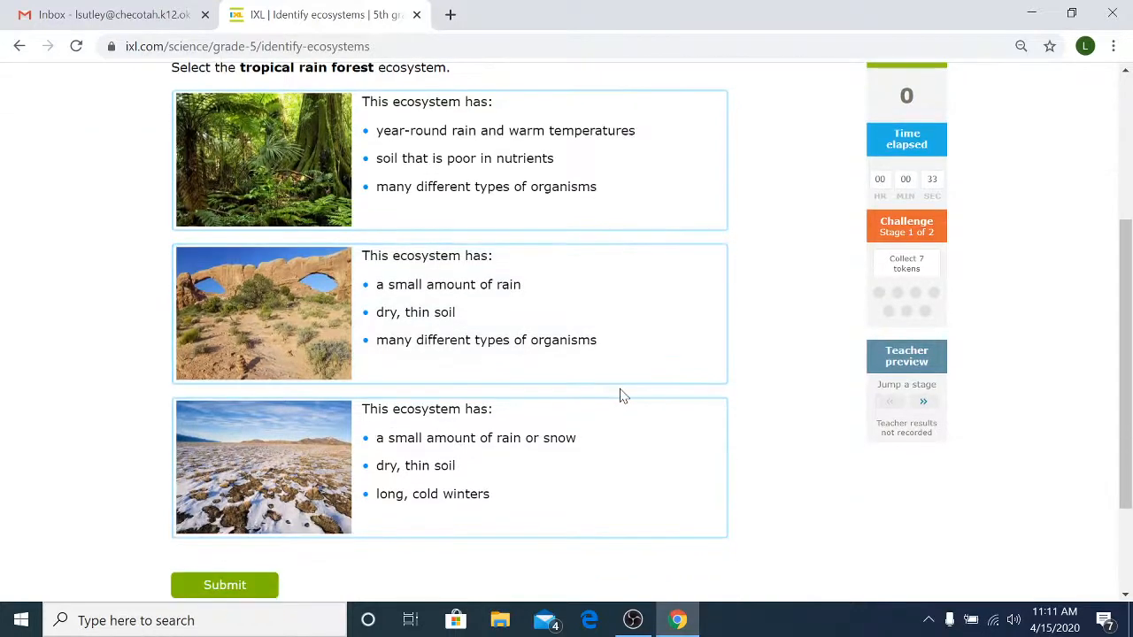
- Select the year-round rain, warm-temperature ecosystem as the rain forest and submit
left_click(613, 475)
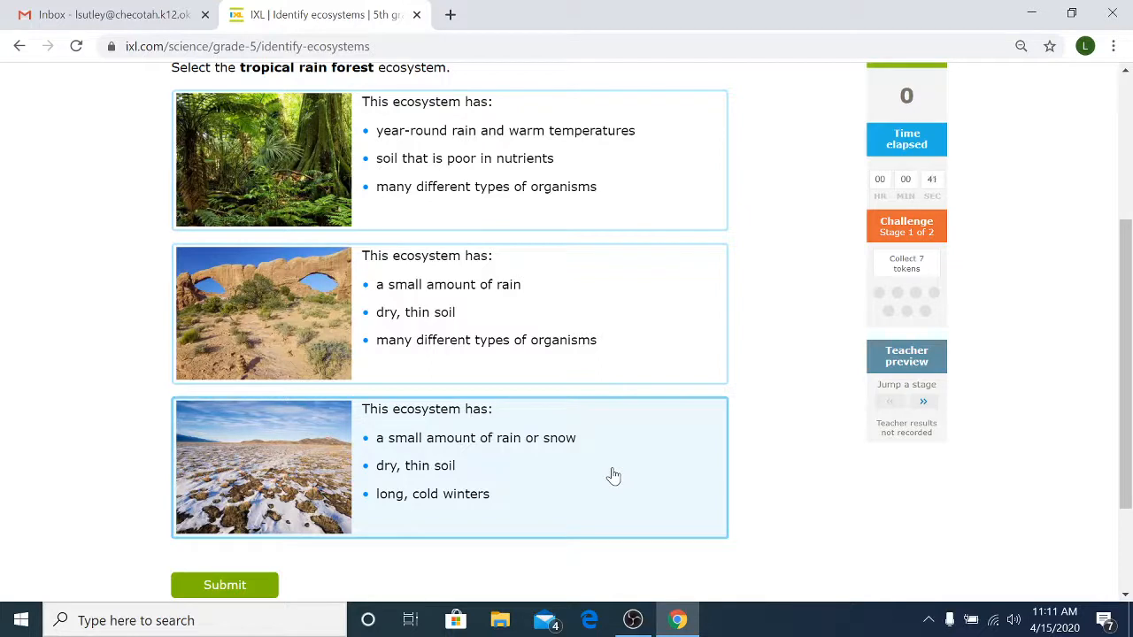
left_click(448, 160)
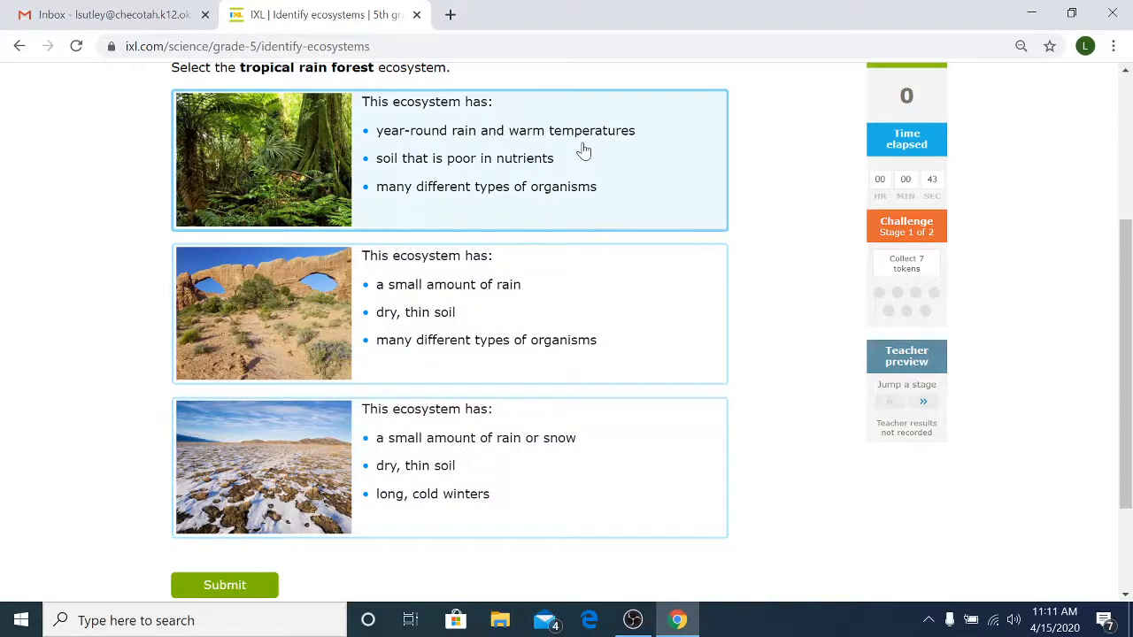
mouse_move(597, 180)
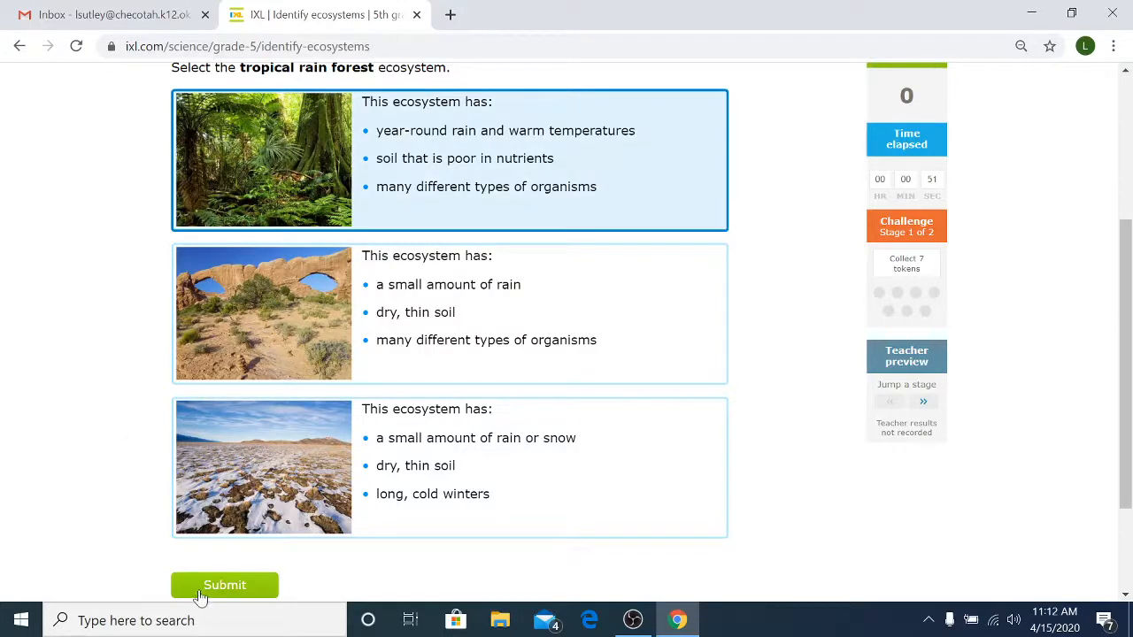
left_click(224, 585)
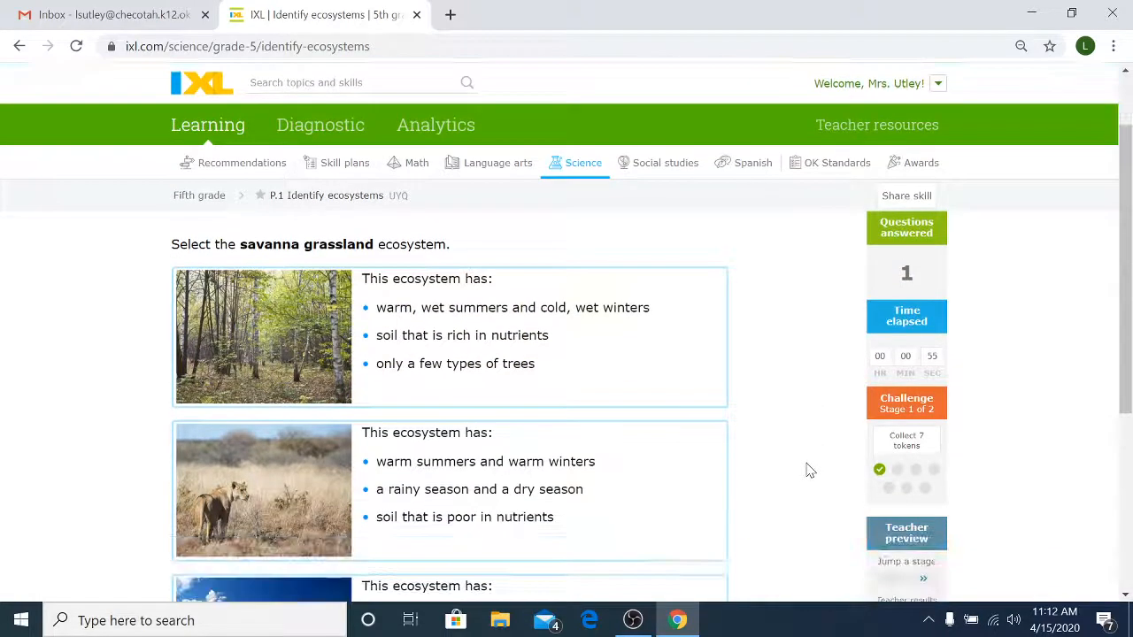
scroll("down", 3)
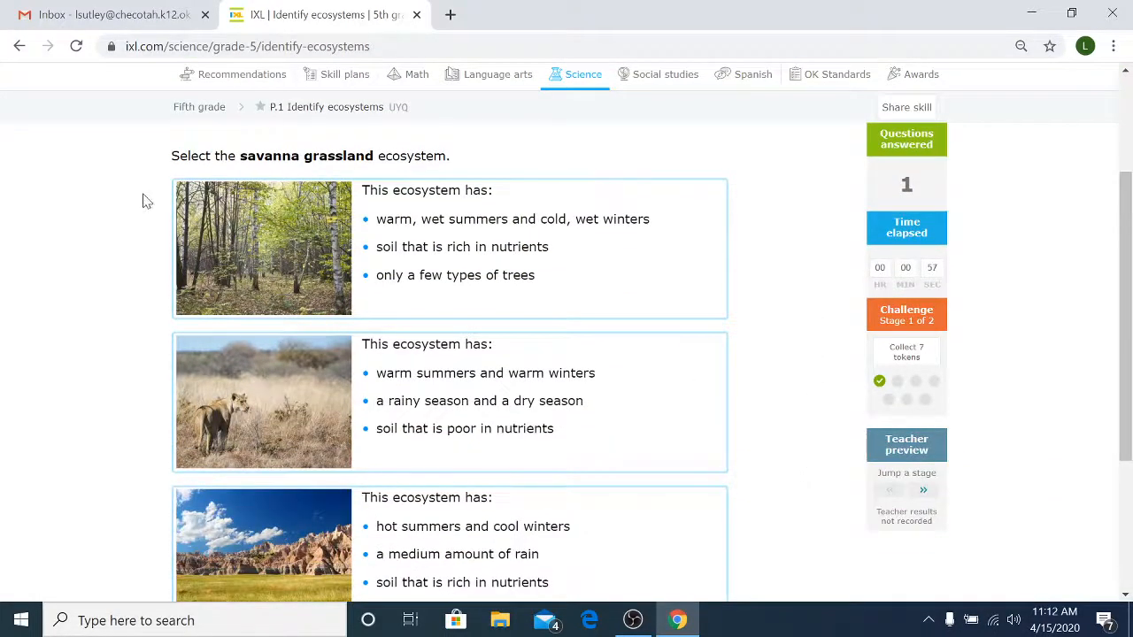
mouse_move(321, 173)
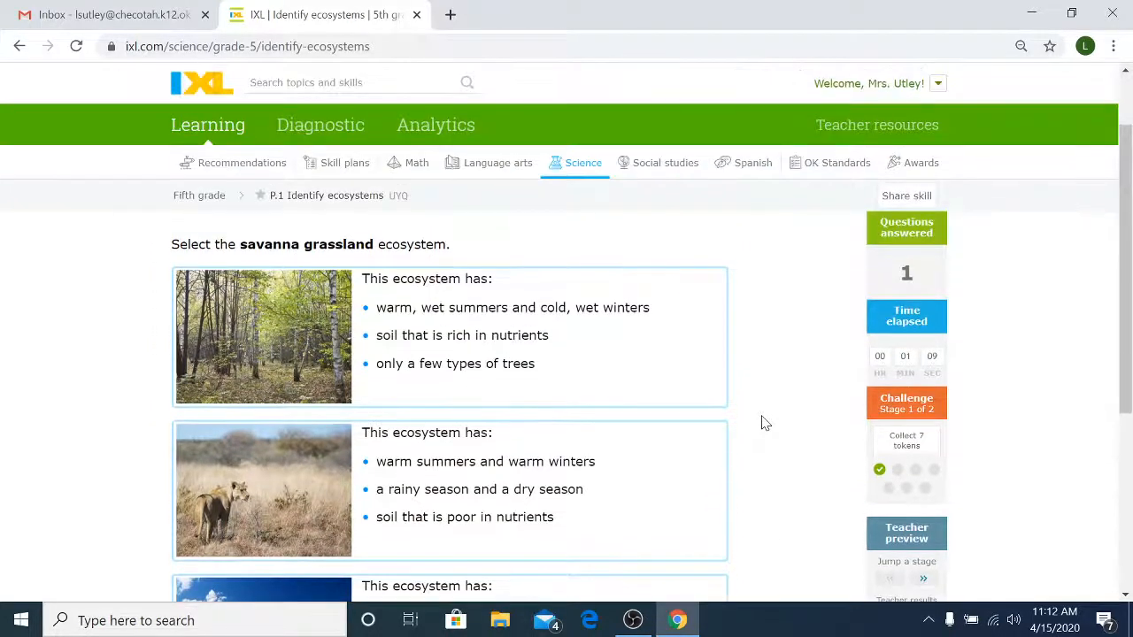
scroll("down", 3)
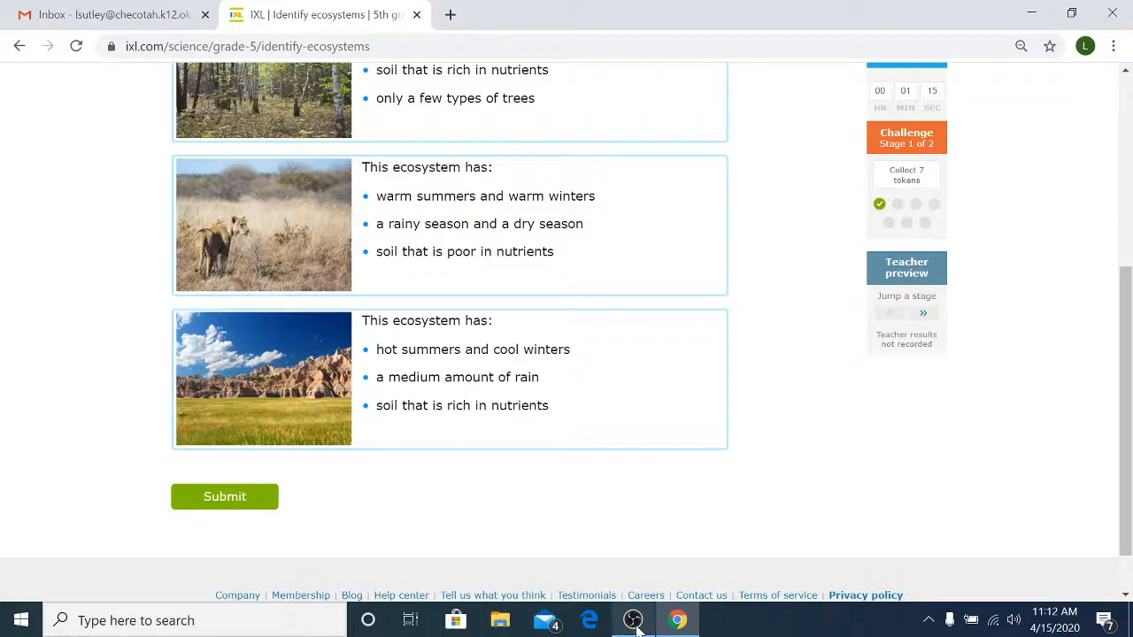
mouse_move(633, 620)
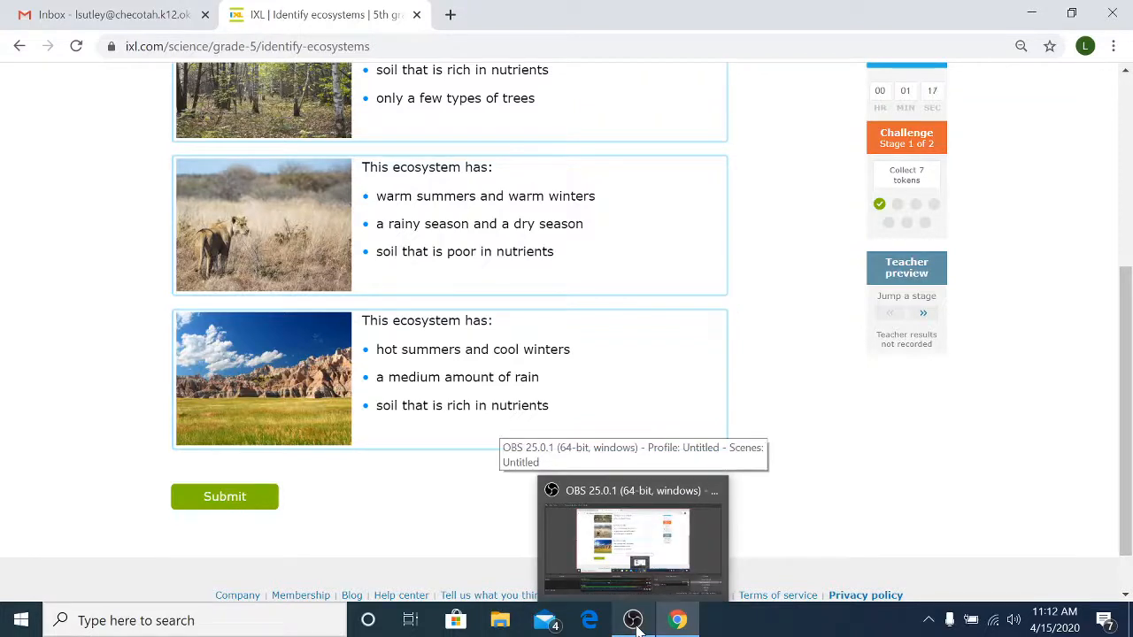